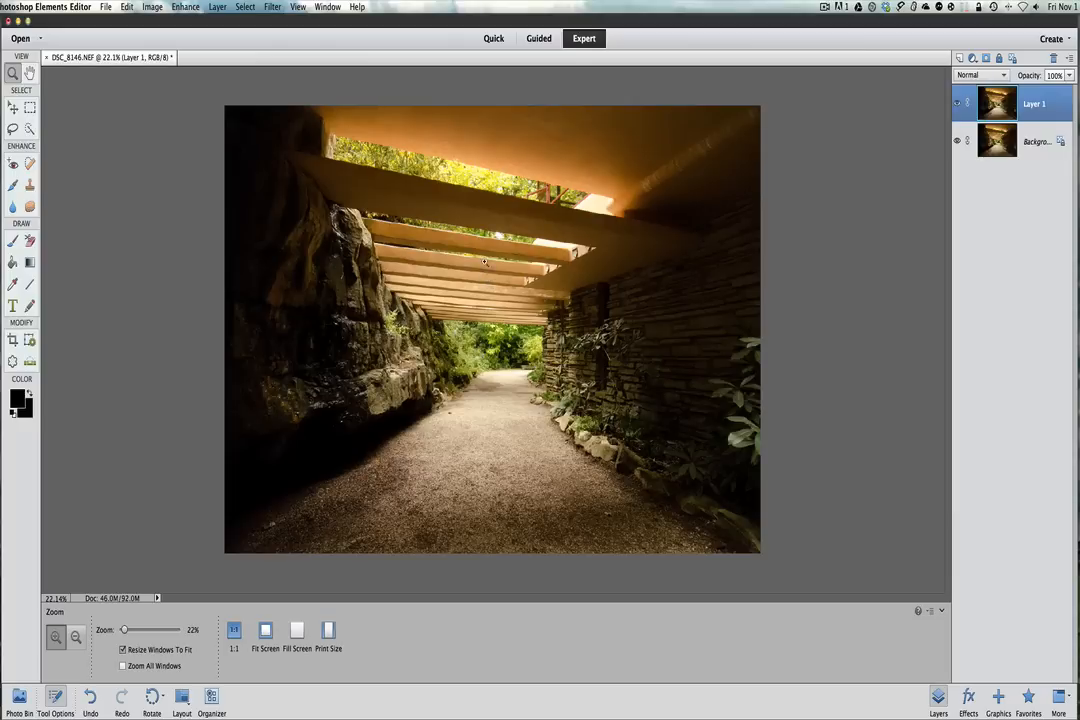
pyautogui.moveTo(528, 224)
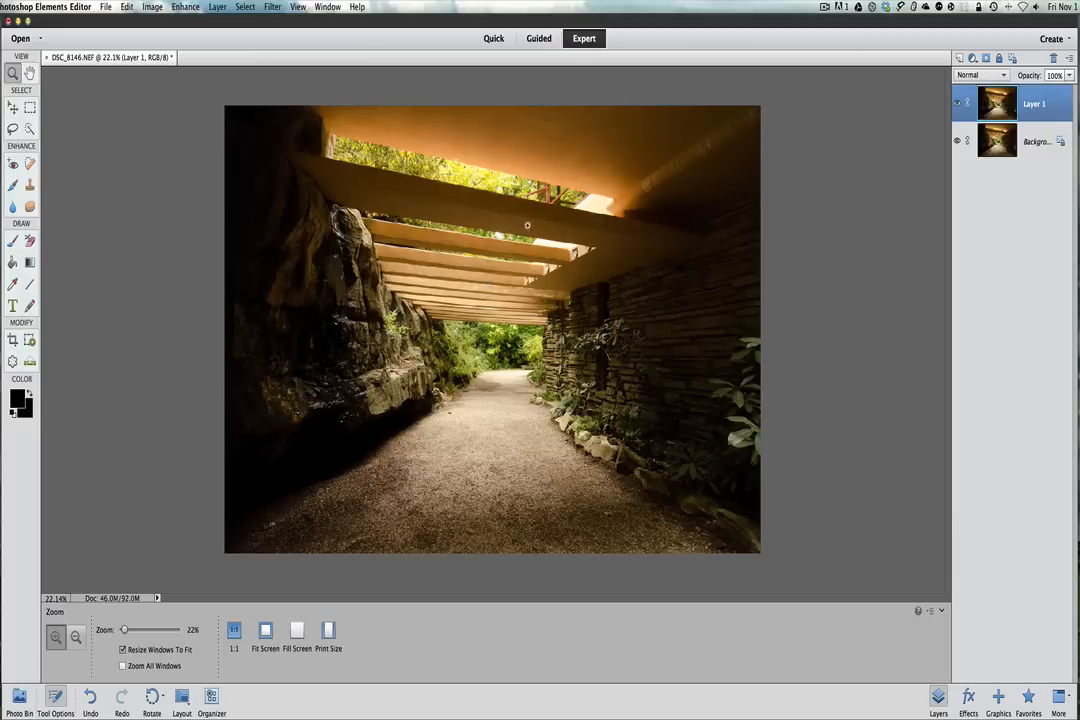
pyautogui.moveTo(536, 228)
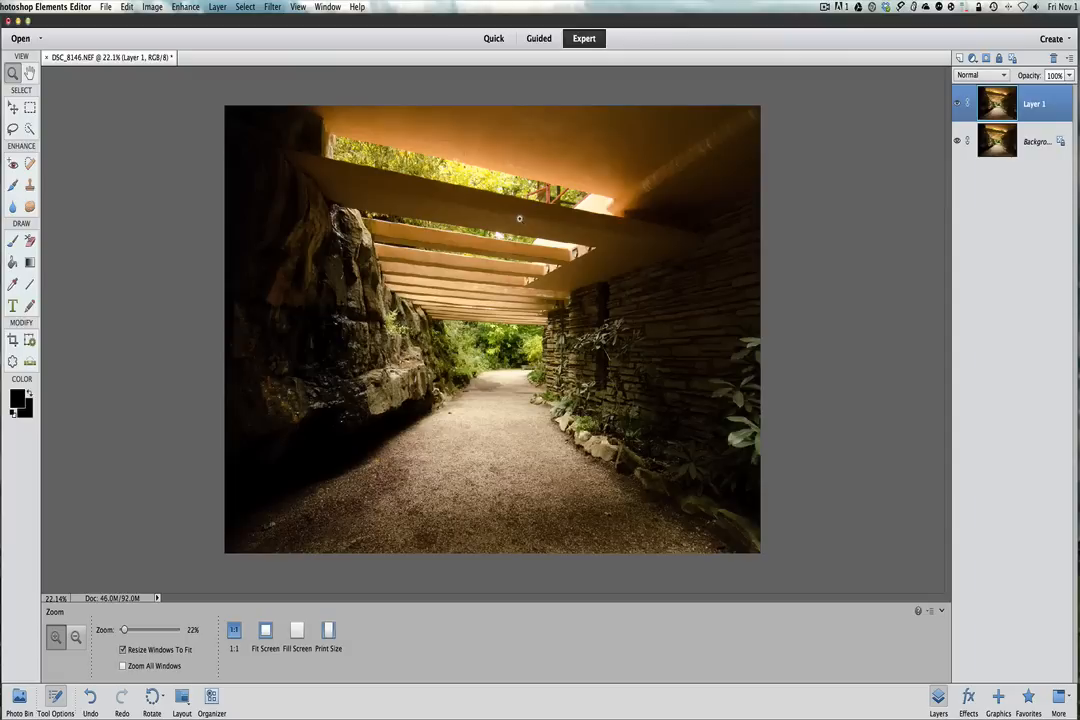
pyautogui.moveTo(480, 214)
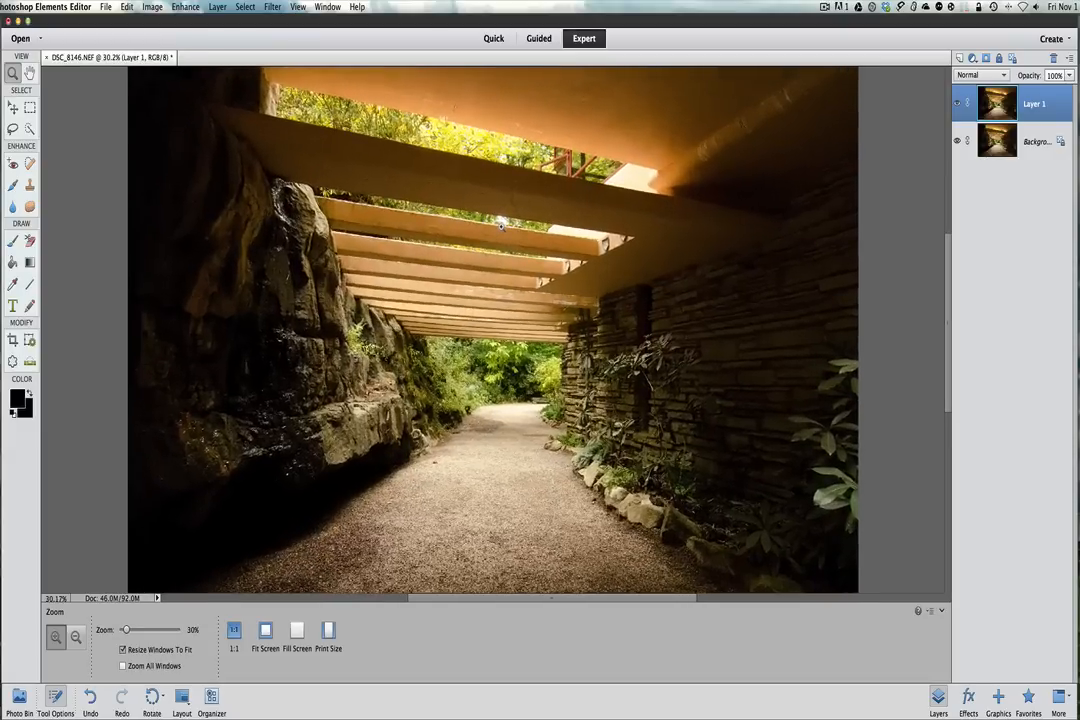
# - Zoom into the walkway photo from about 22% to 45% to inspect the noise
pyautogui.click(36, 636)
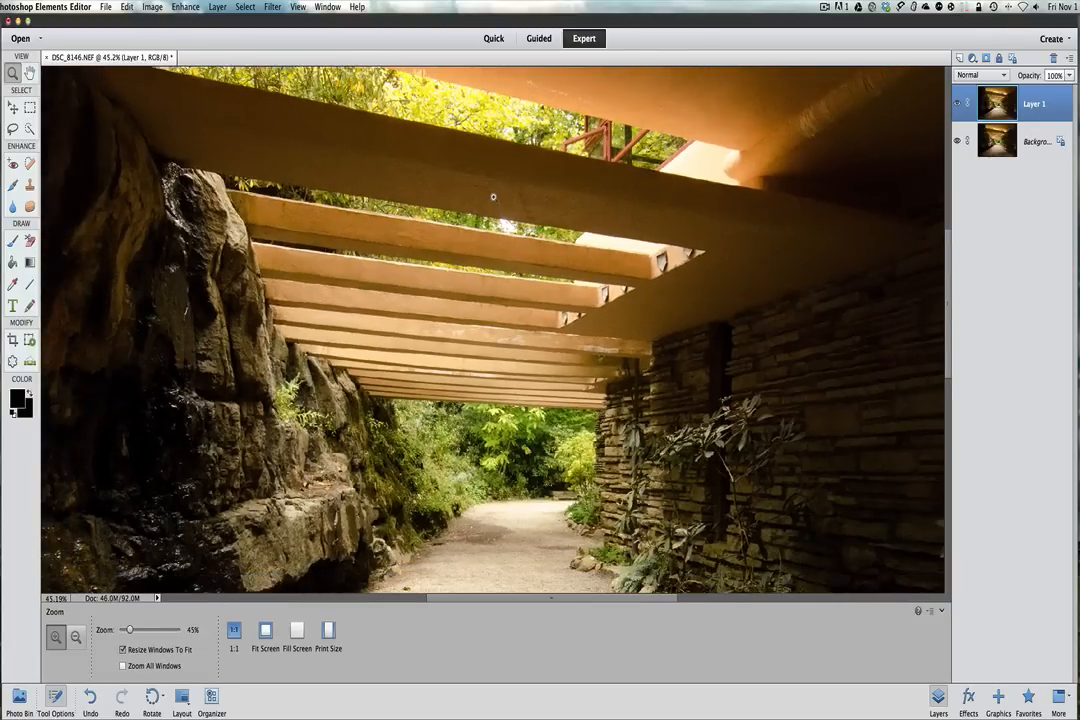
pyautogui.moveTo(616, 194)
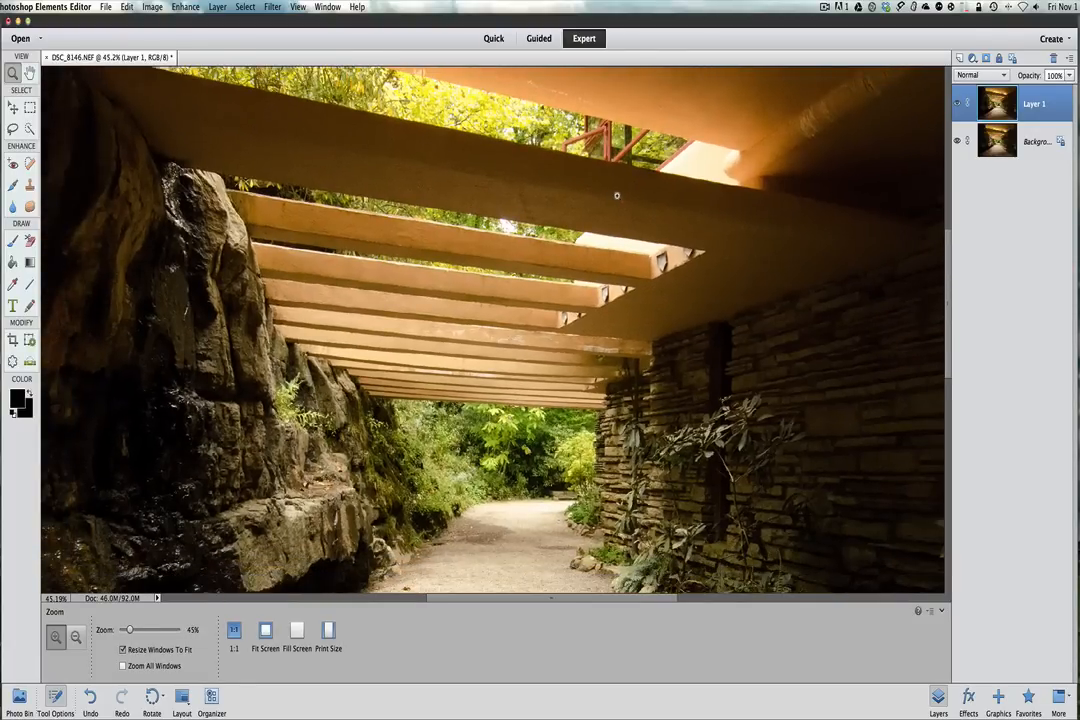
pyautogui.moveTo(616, 198)
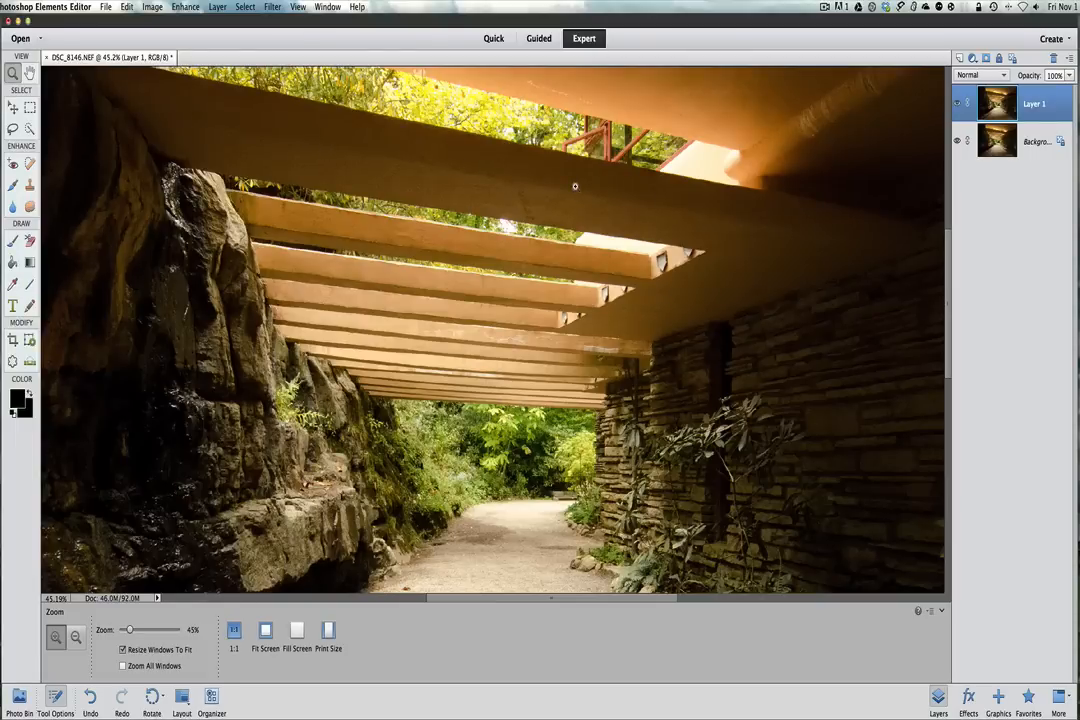
pyautogui.moveTo(580, 188)
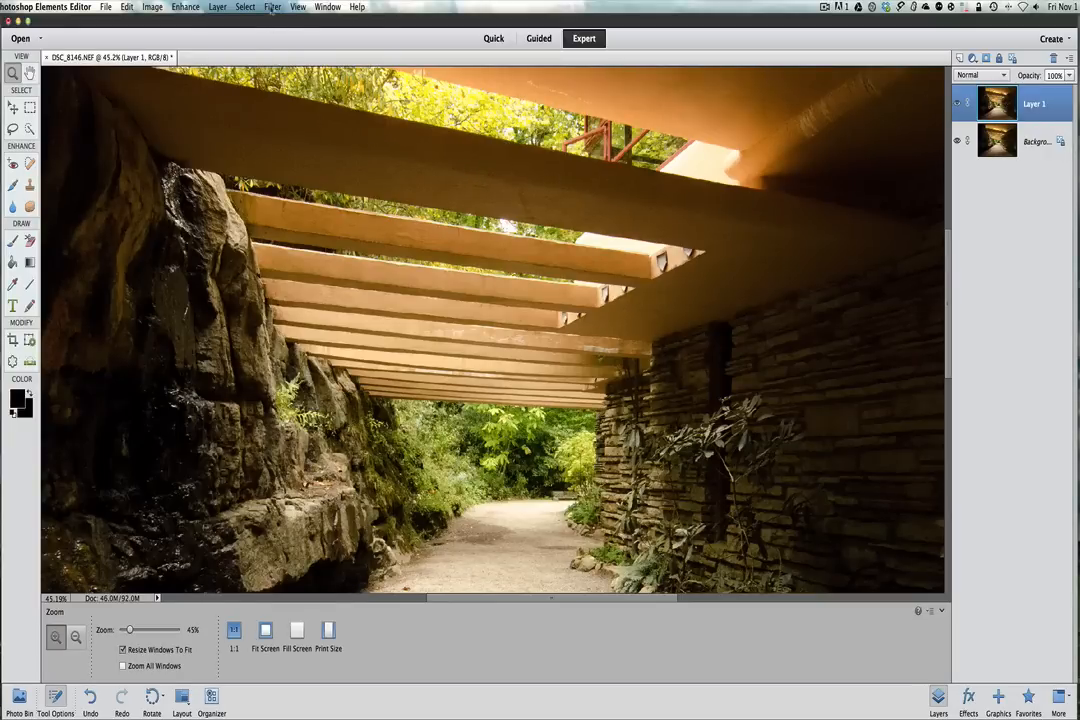
# - Bring up the Filter list to reach Noise > Dust & Scratches
pyautogui.click(272, 8)
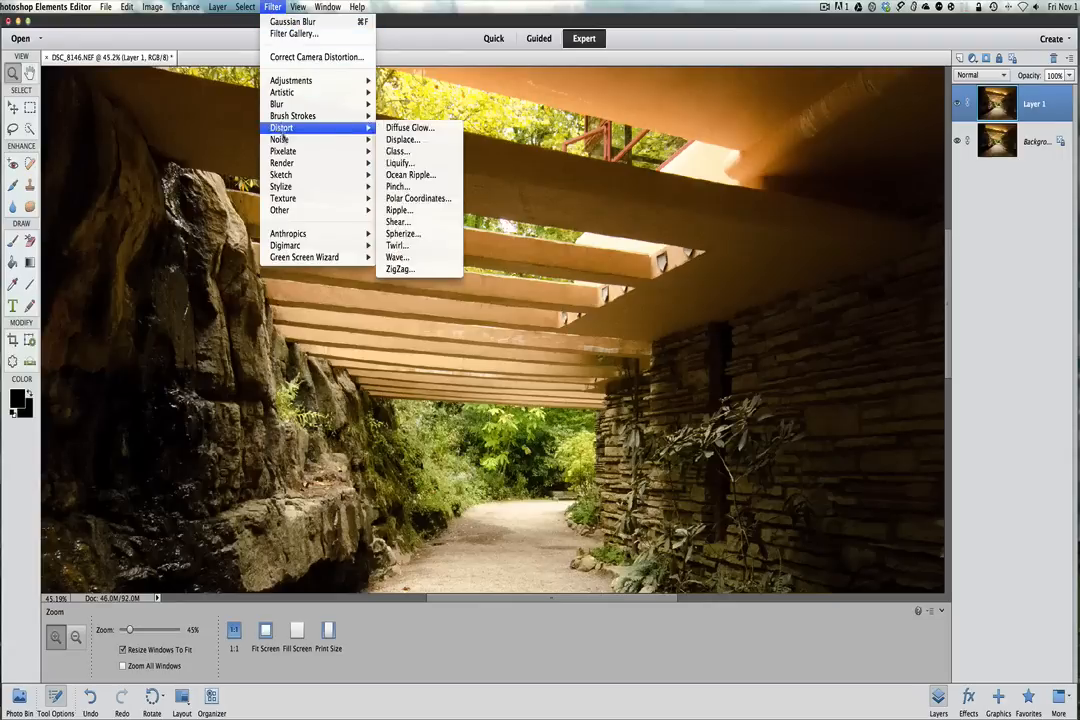
pyautogui.moveTo(280, 140)
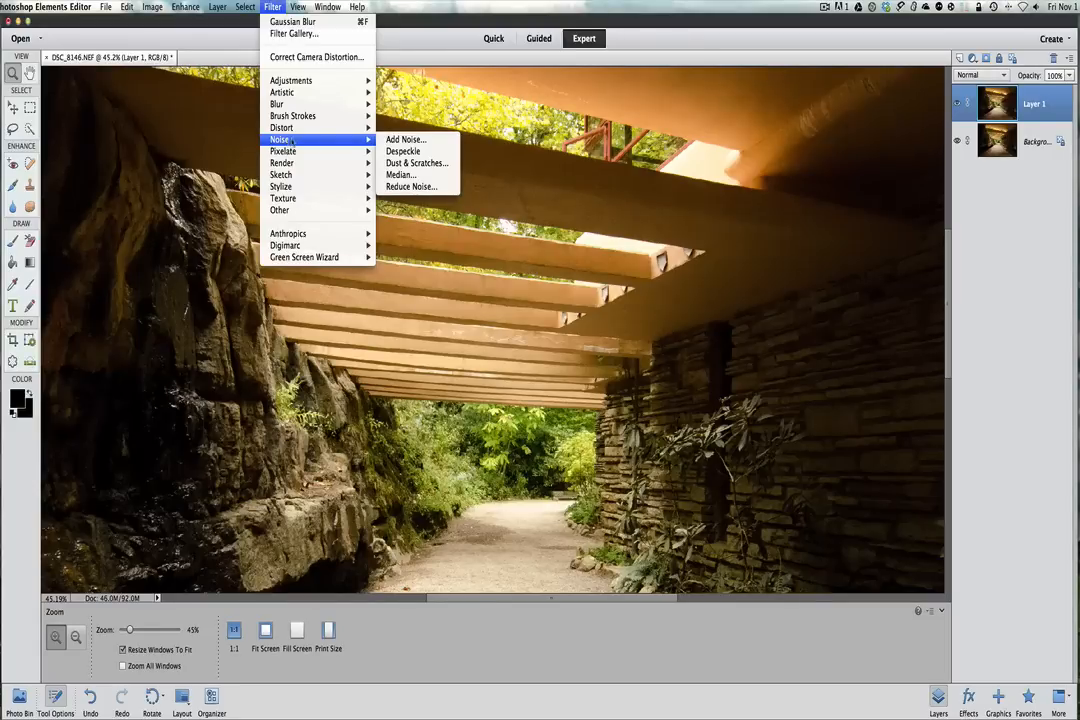
pyautogui.moveTo(416, 164)
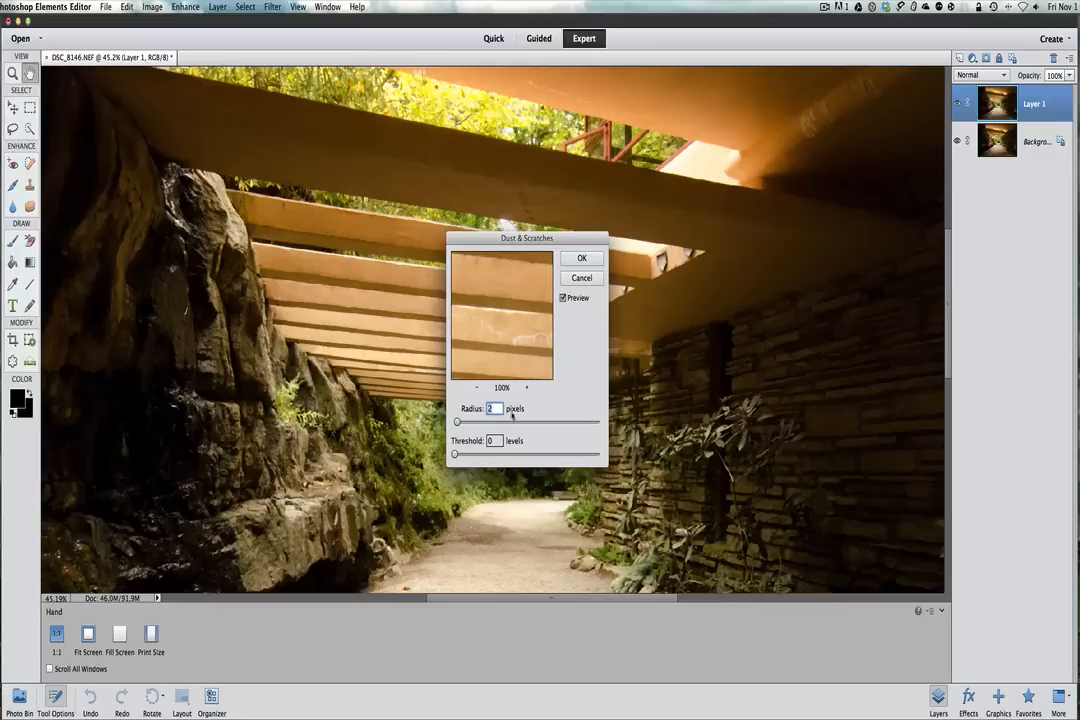
# - Experiment with the Dust & Scratches radius and settle it at 2 pixels
pyautogui.moveTo(458, 422); pyautogui.dragTo(468, 422)
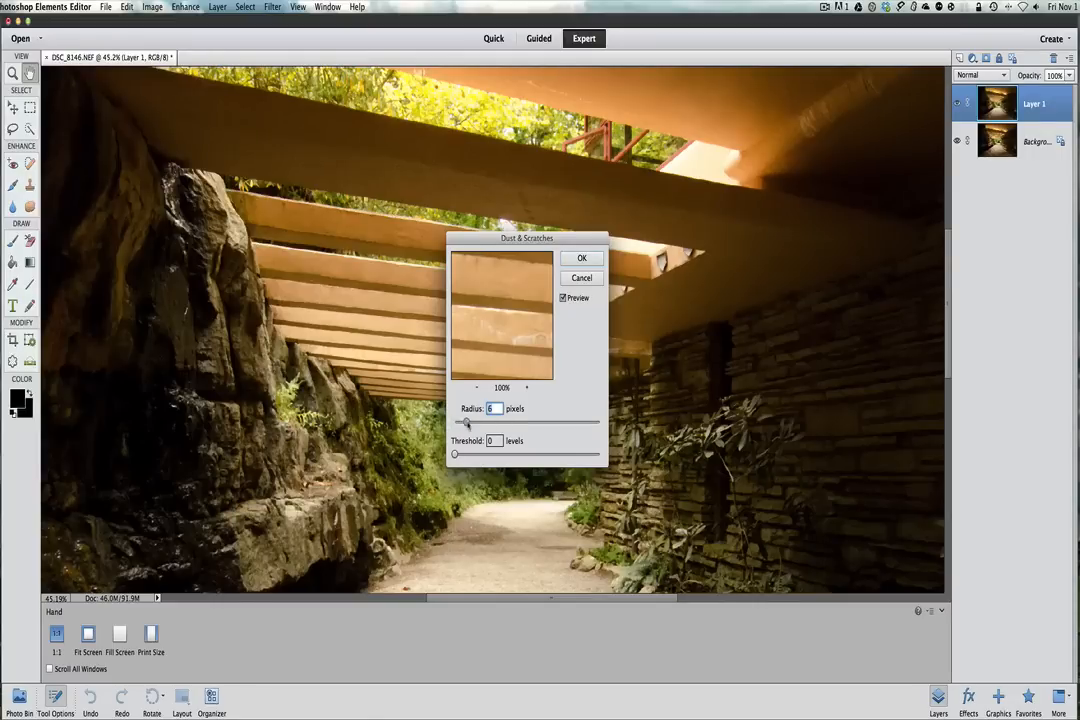
pyautogui.moveTo(466, 424); pyautogui.dragTo(484, 424)
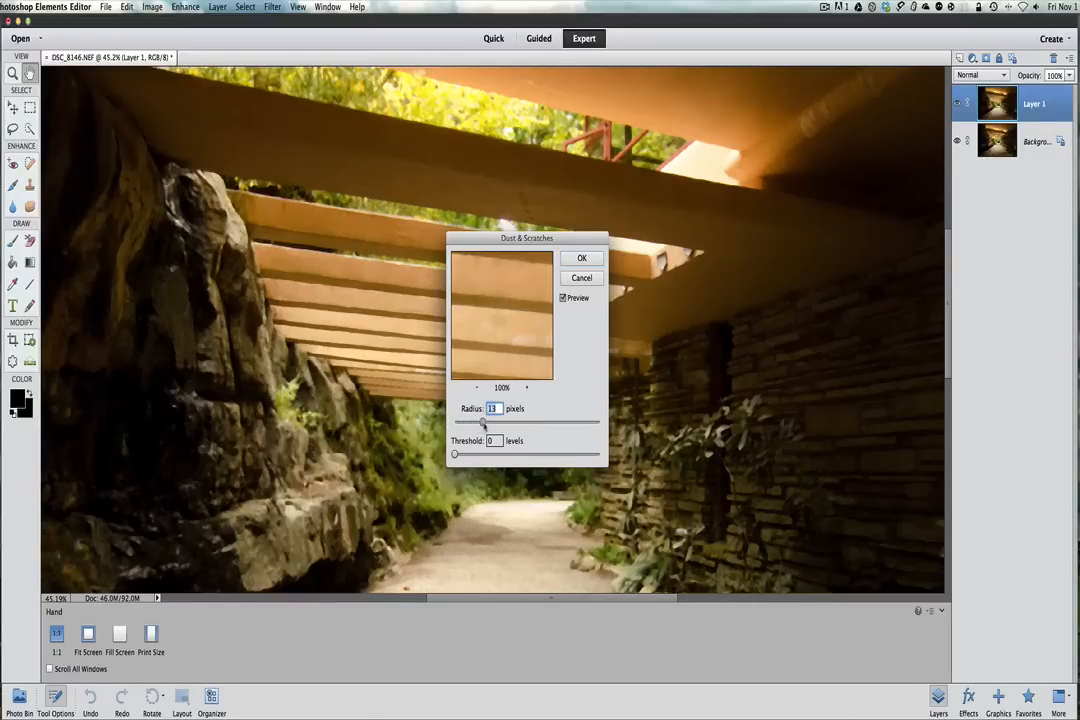
pyautogui.moveTo(484, 424); pyautogui.dragTo(476, 424)
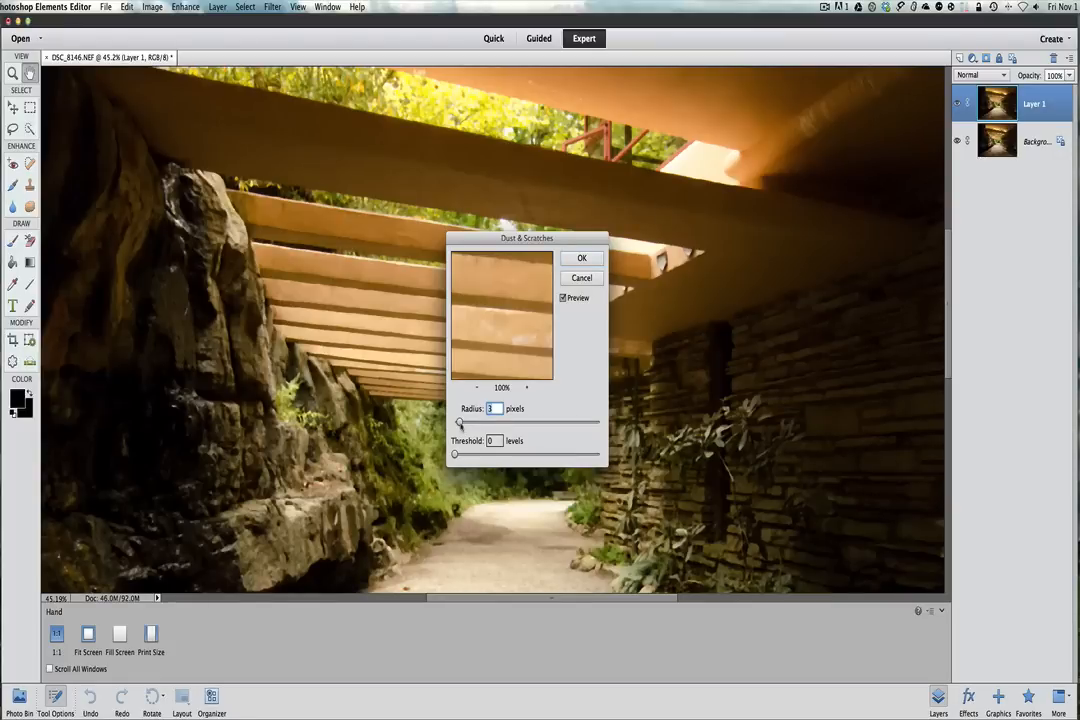
pyautogui.moveTo(460, 424); pyautogui.dragTo(456, 424)
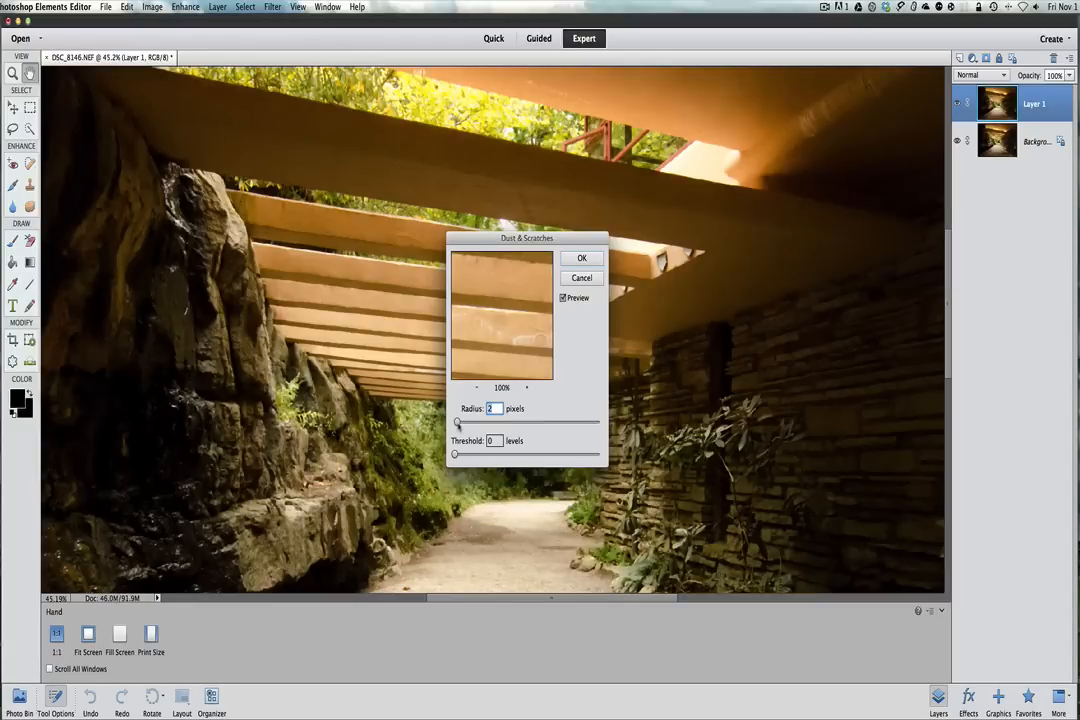
pyautogui.moveTo(456, 456); pyautogui.dragTo(496, 456)
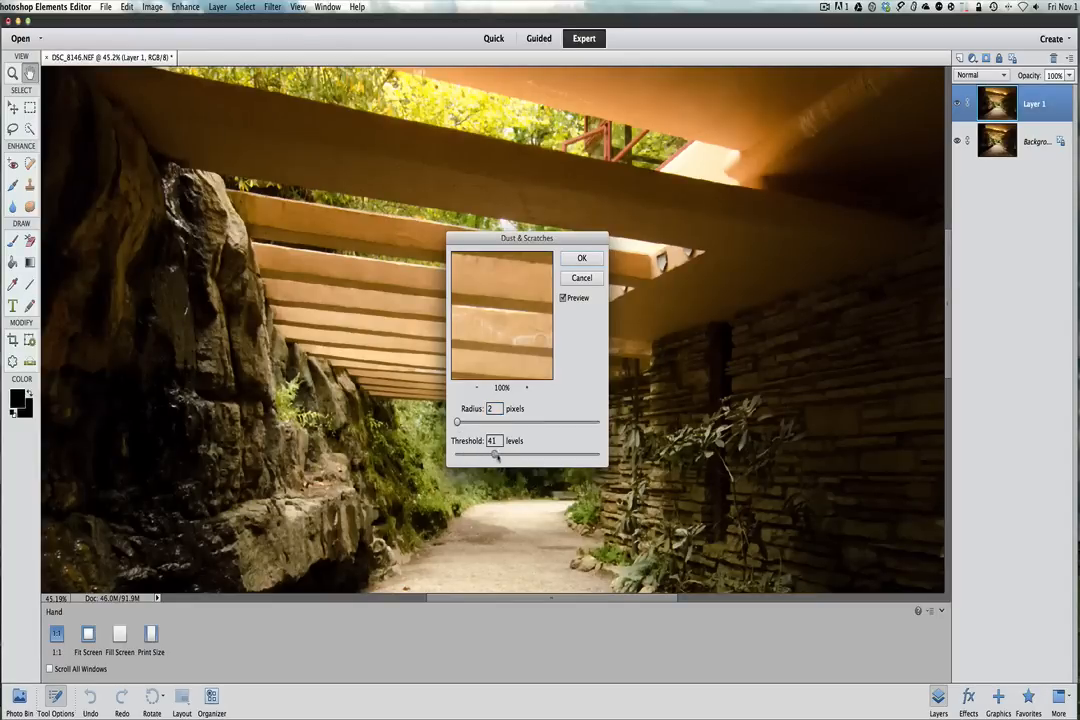
# - Adjust the Dust & Scratches threshold down to about 3 levels
pyautogui.moveTo(490, 456); pyautogui.dragTo(502, 456)
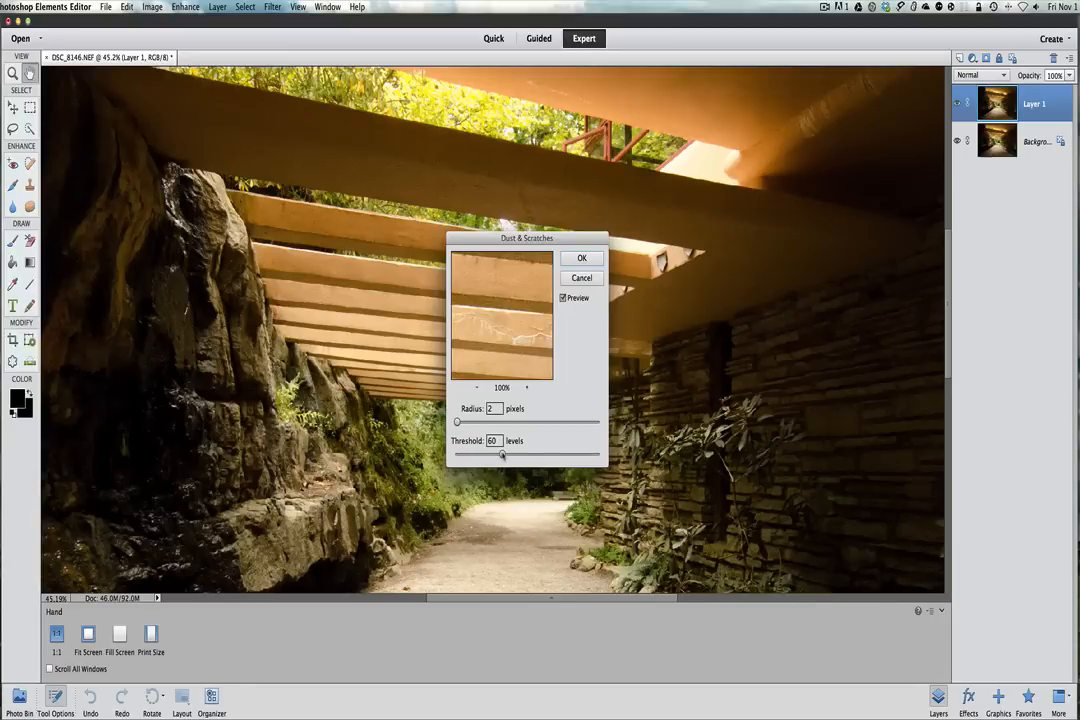
pyautogui.moveTo(502, 454); pyautogui.dragTo(468, 454)
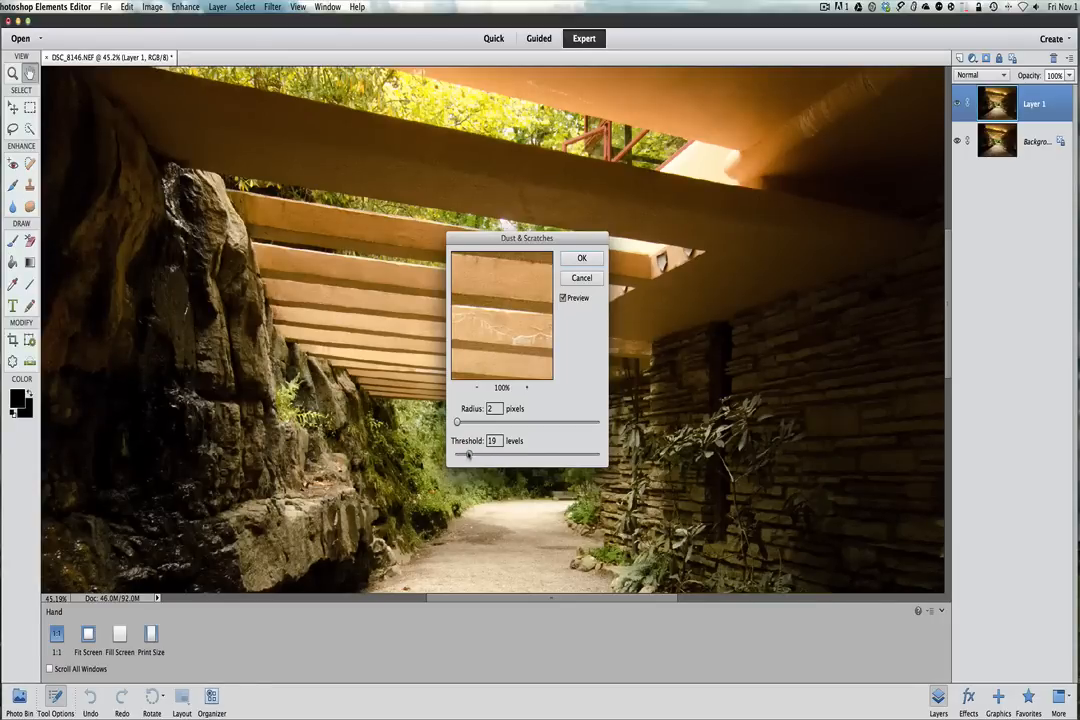
pyautogui.moveTo(468, 454); pyautogui.dragTo(460, 454)
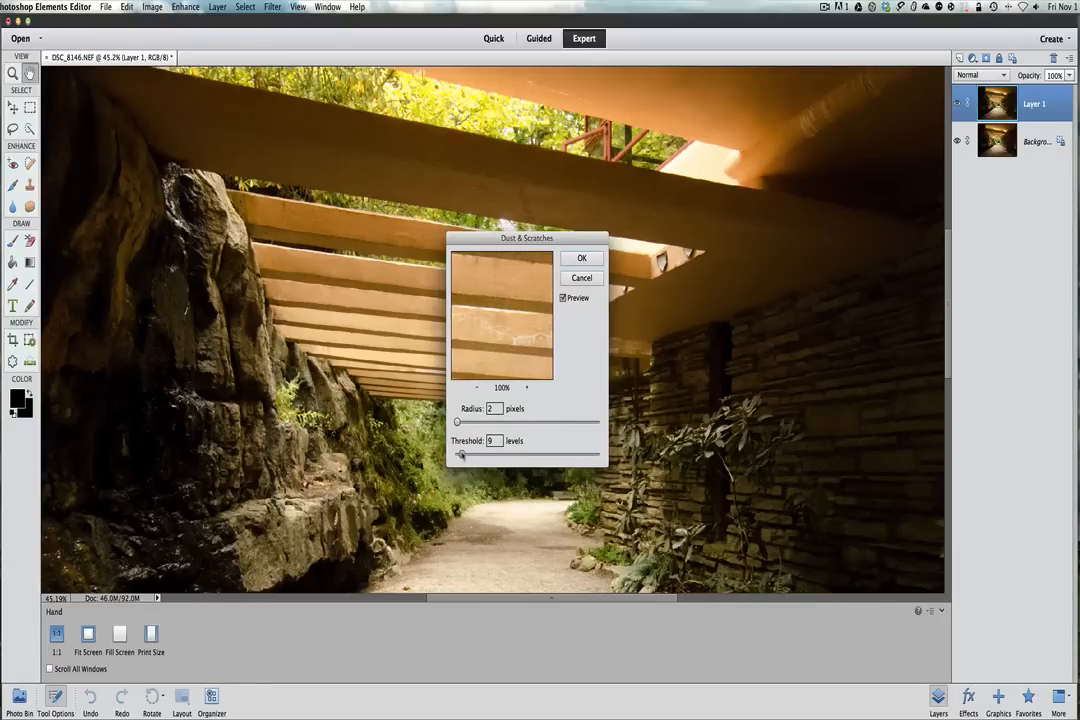
pyautogui.moveTo(478, 452); pyautogui.dragTo(458, 452)
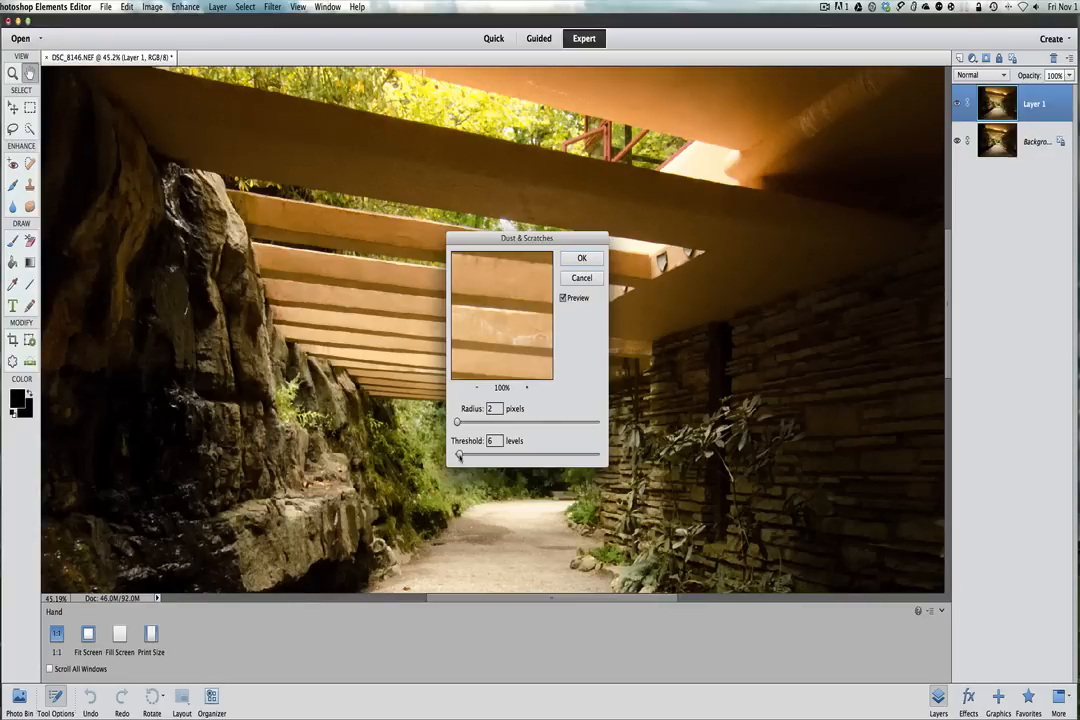
pyautogui.moveTo(460, 456); pyautogui.dragTo(450, 456)
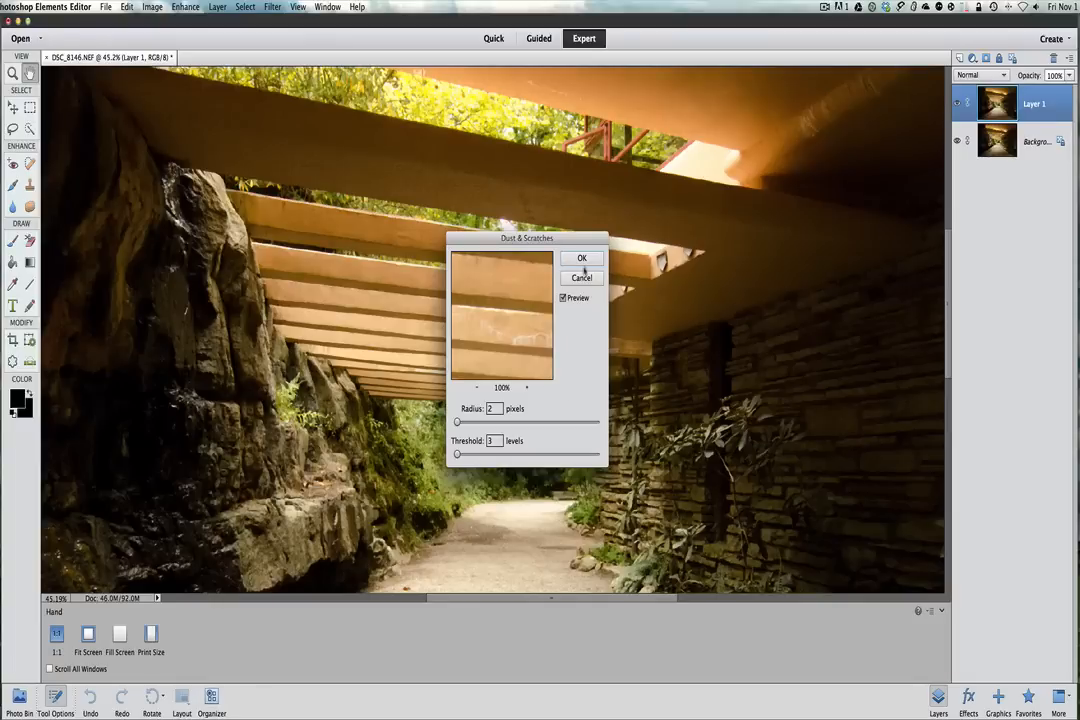
# - Confirm Dust & Scratches (radius 2, threshold 3) on the duplicate layer
pyautogui.click(580, 256)
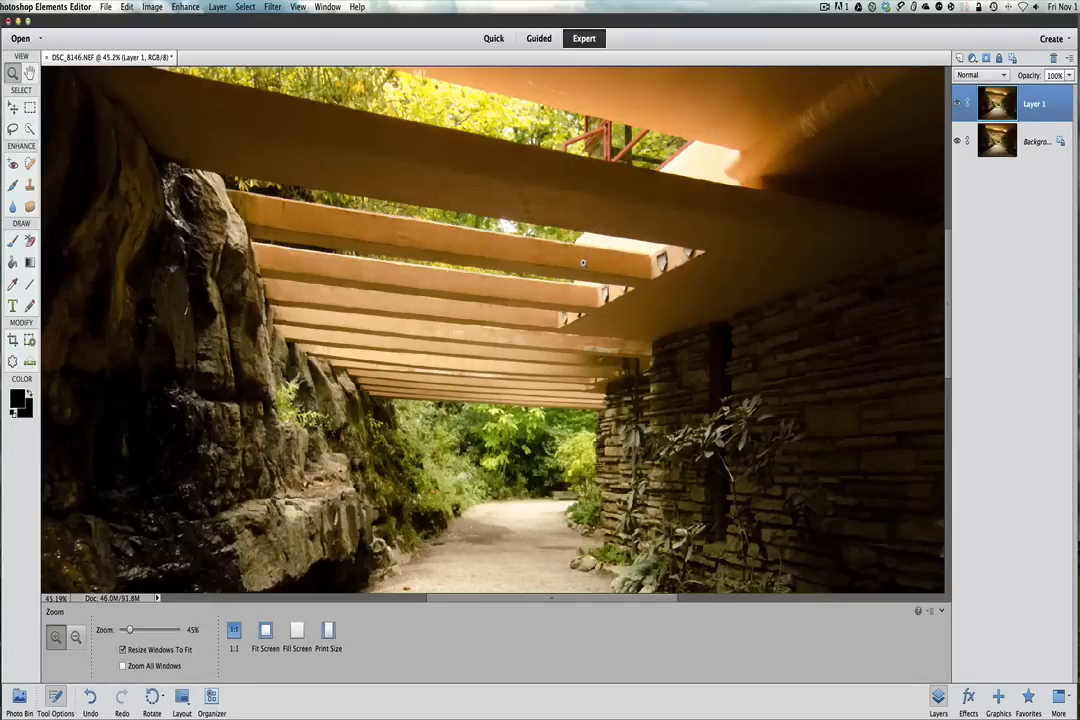
pyautogui.moveTo(532, 216)
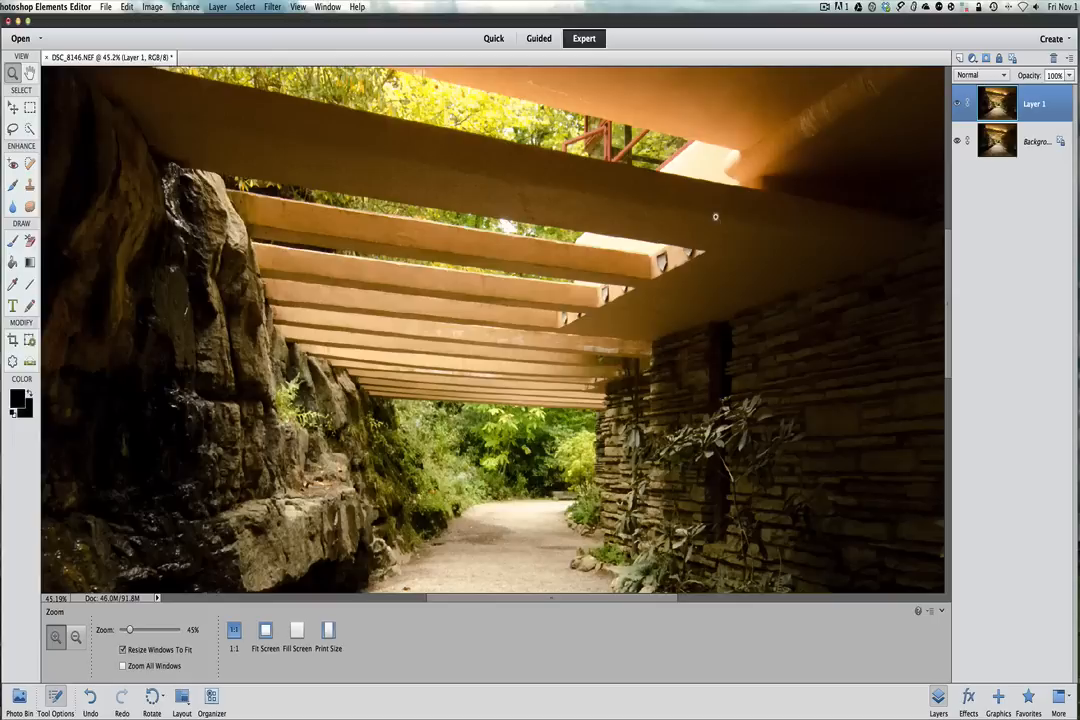
pyautogui.moveTo(736, 250)
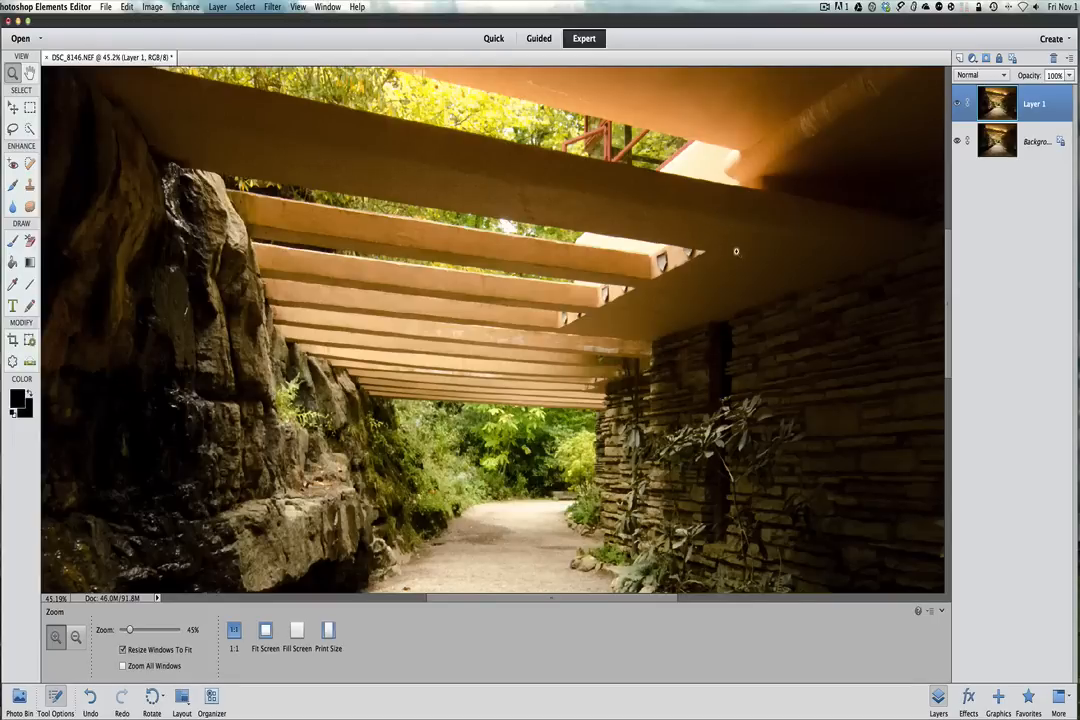
pyautogui.moveTo(386, 232)
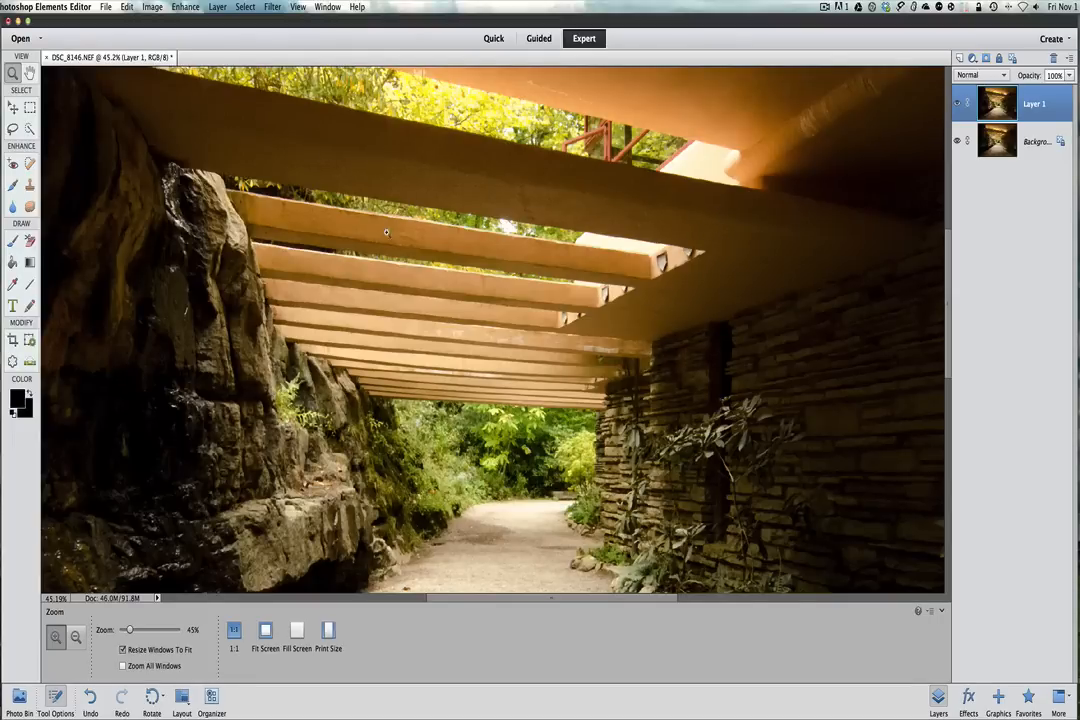
pyautogui.moveTo(352, 128)
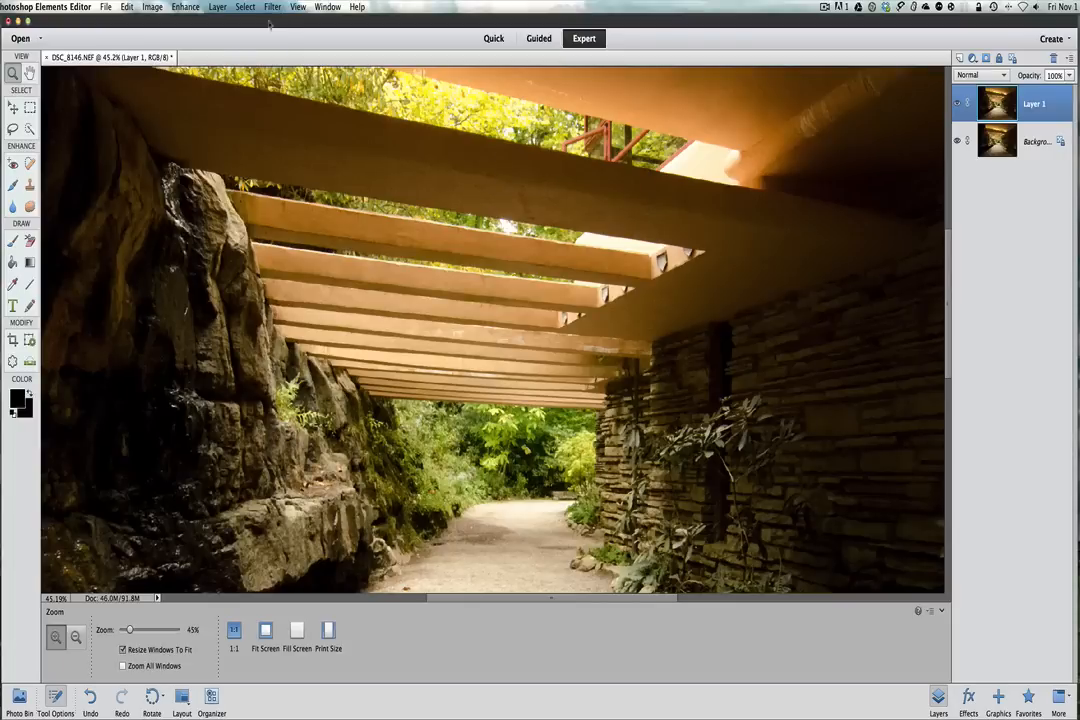
# - Start Gaussian Blur with live preview and move its dialog off the photo
pyautogui.click(272, 8)
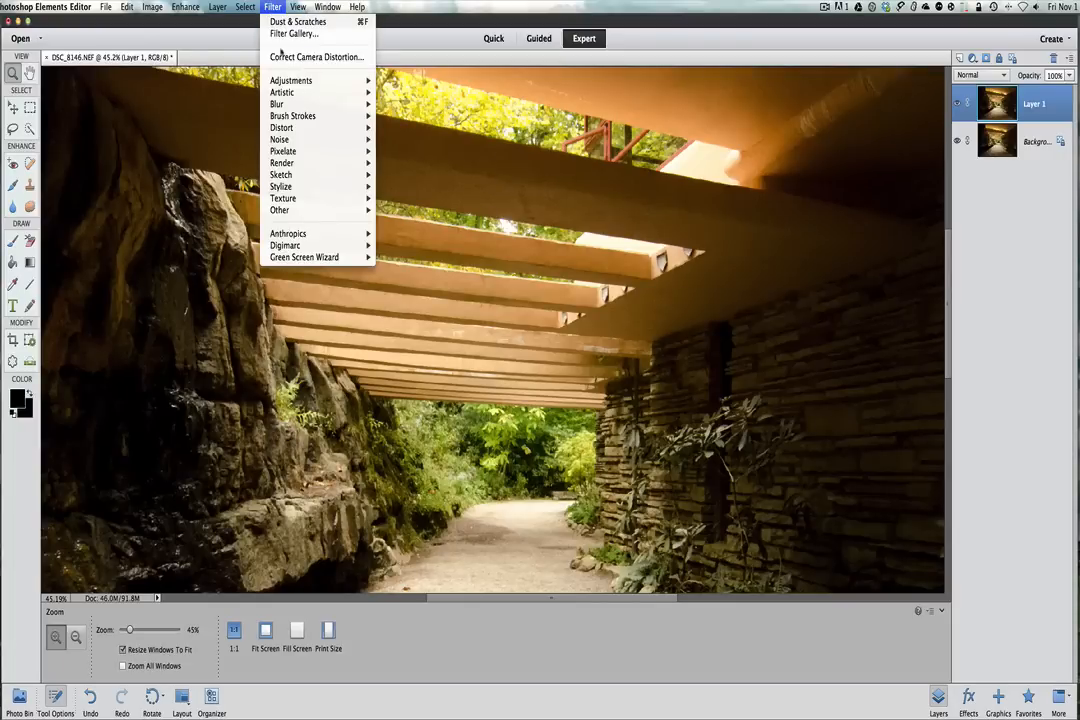
pyautogui.moveTo(276, 104)
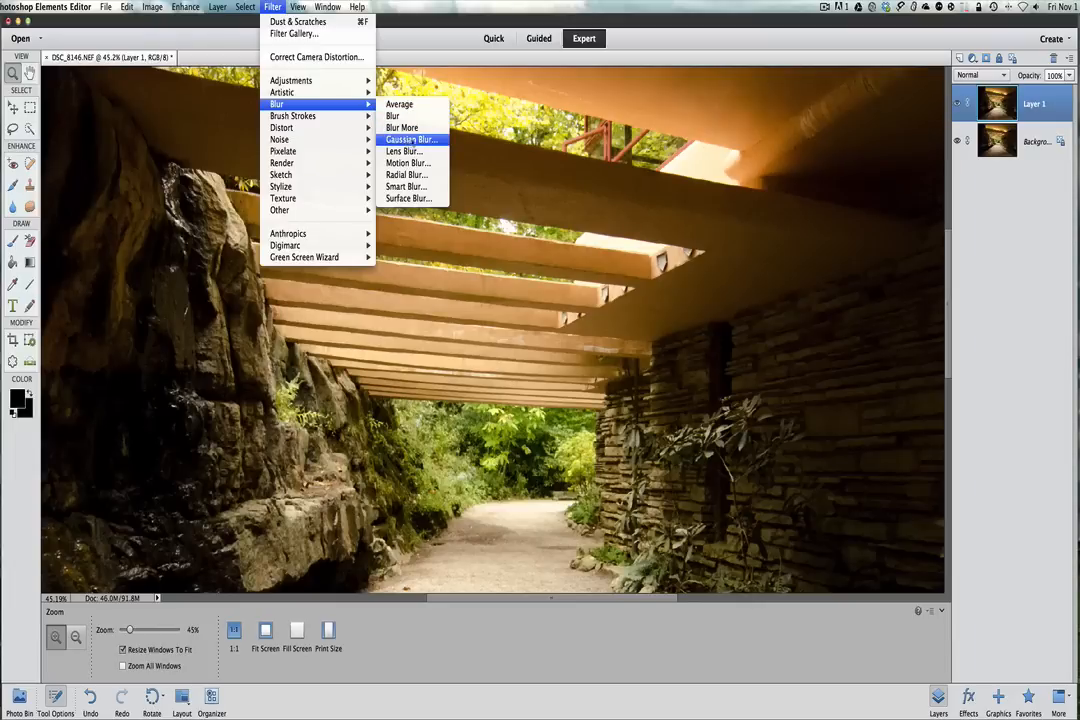
pyautogui.click(412, 140)
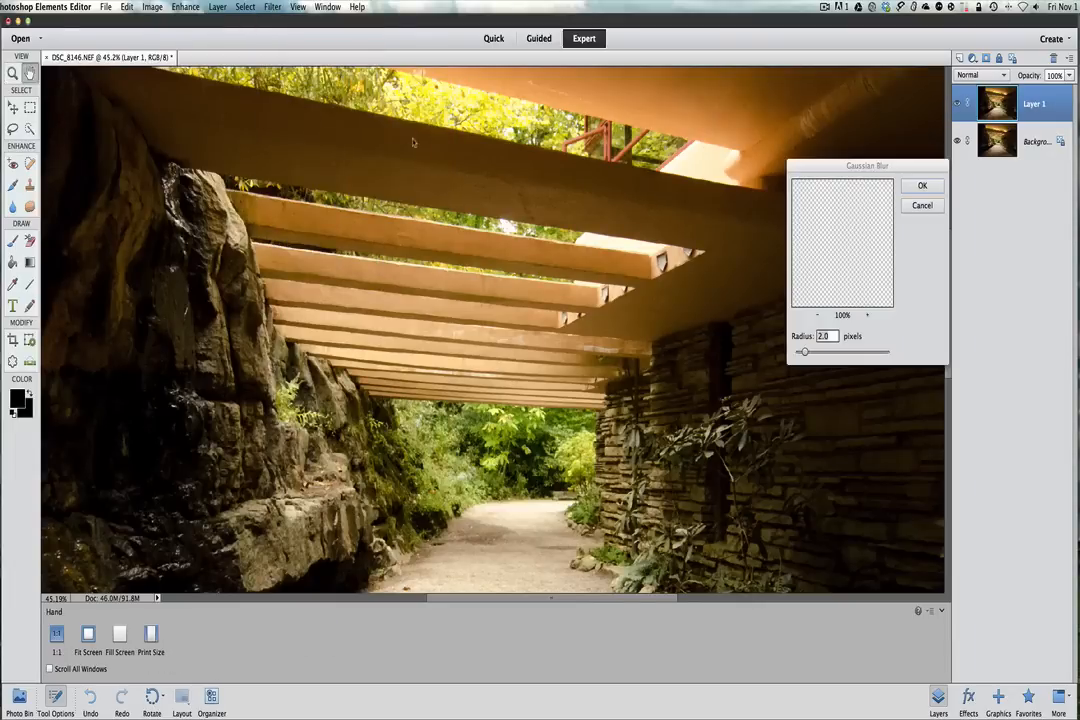
pyautogui.click(904, 224)
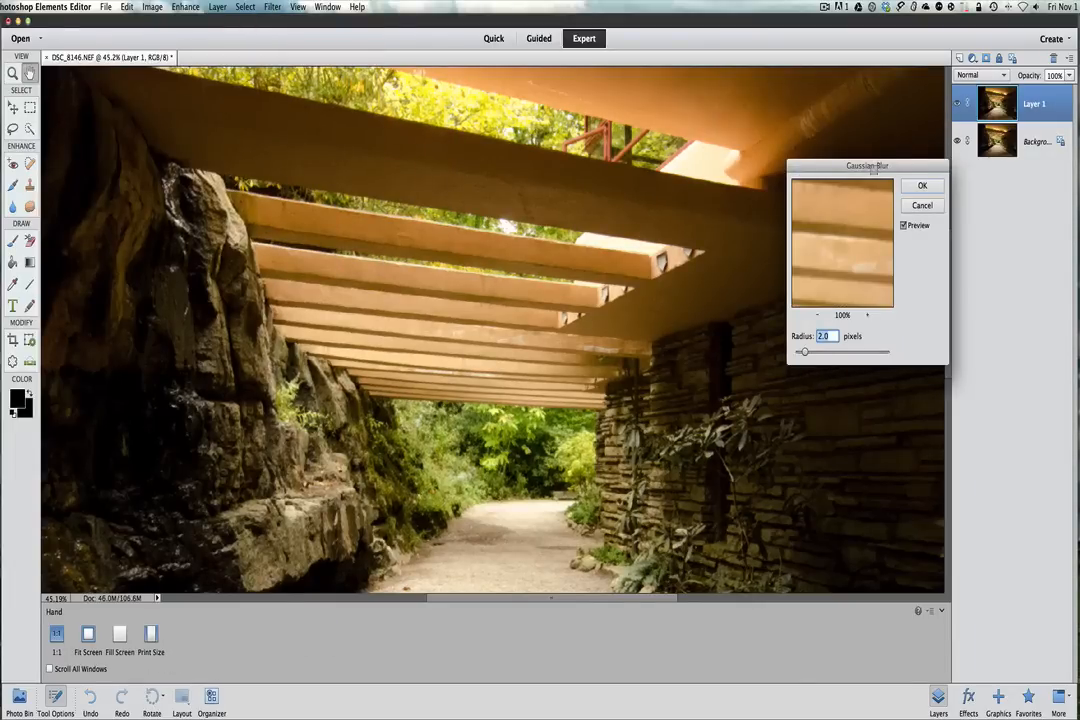
pyautogui.moveTo(868, 164); pyautogui.dragTo(776, 198)
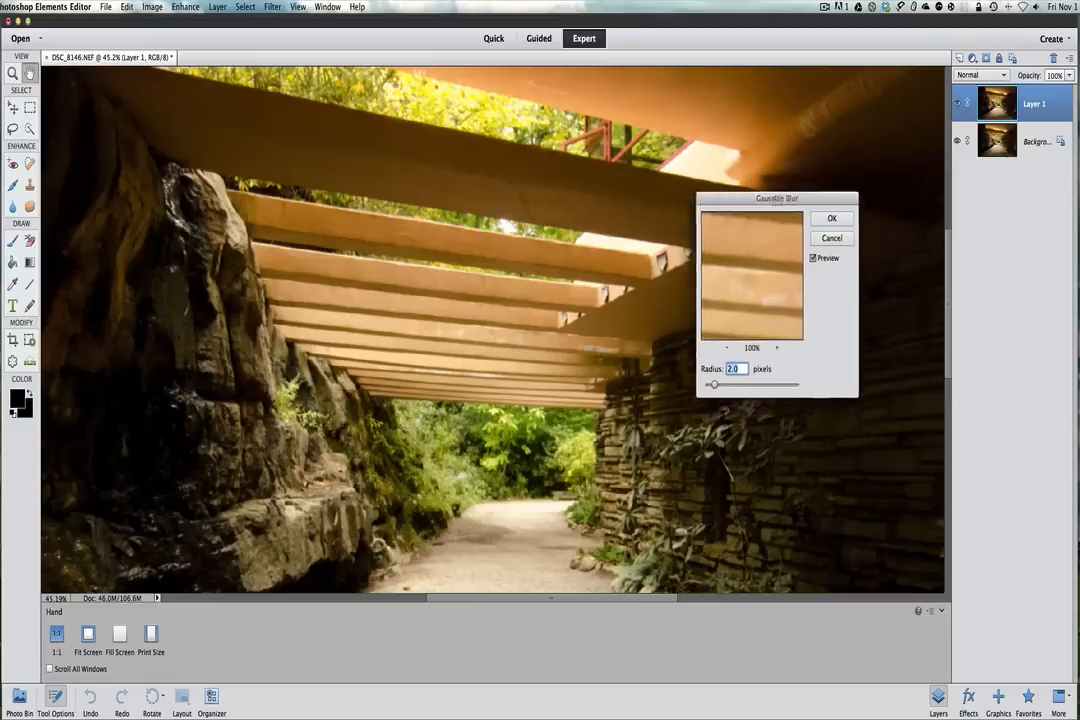
pyautogui.moveTo(776, 198); pyautogui.dragTo(562, 316)
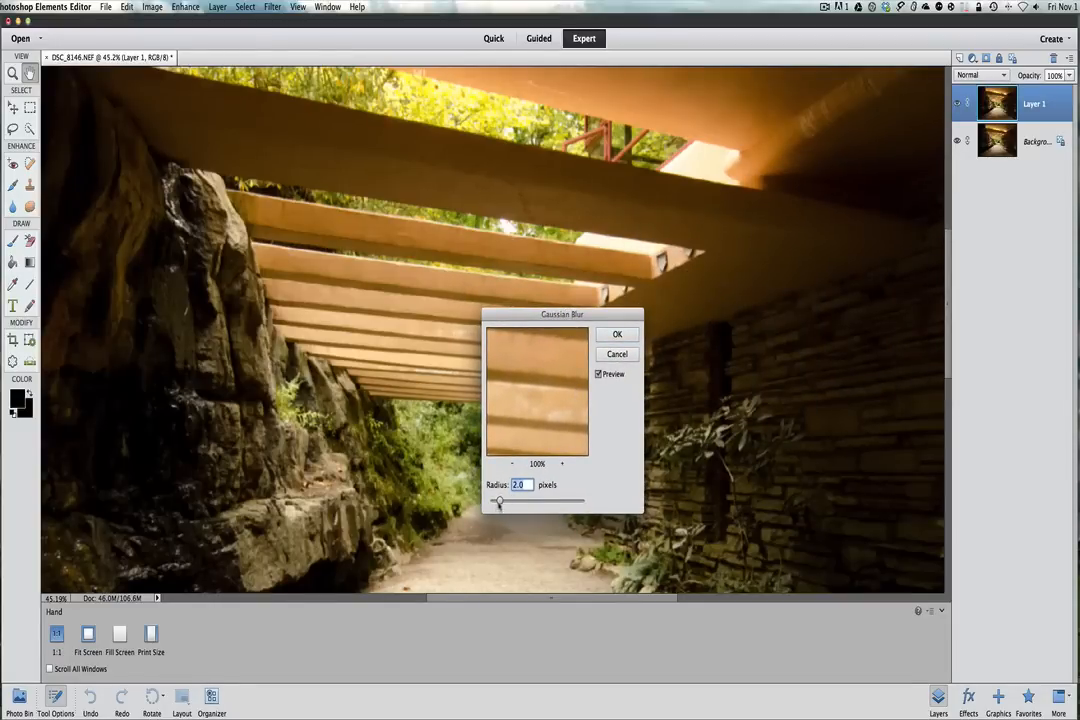
# - Test blur radii and apply a subtle Gaussian Blur of about 2 pixels
pyautogui.moveTo(498, 500); pyautogui.dragTo(512, 500)
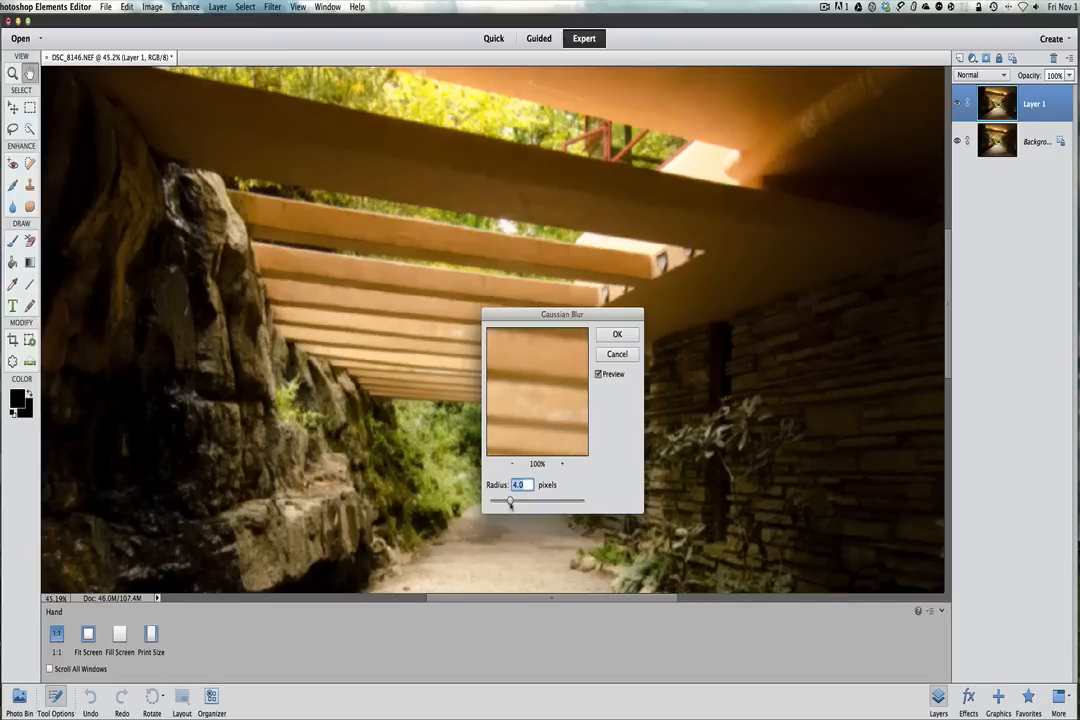
pyautogui.moveTo(512, 500); pyautogui.dragTo(524, 500)
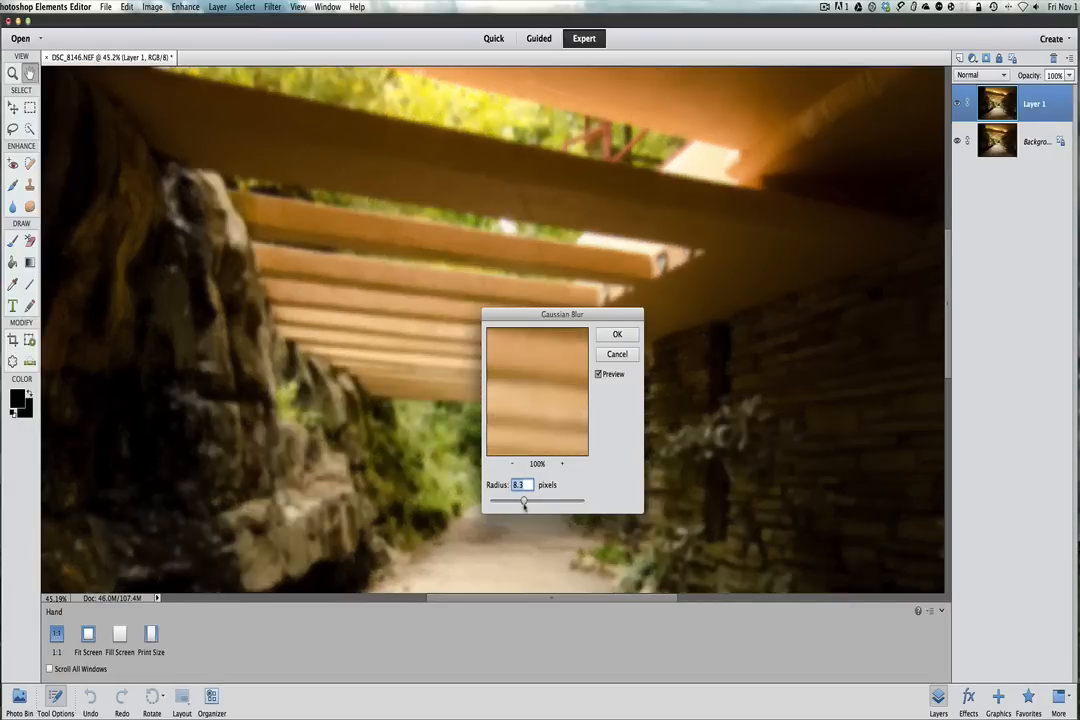
pyautogui.moveTo(524, 500); pyautogui.dragTo(530, 500)
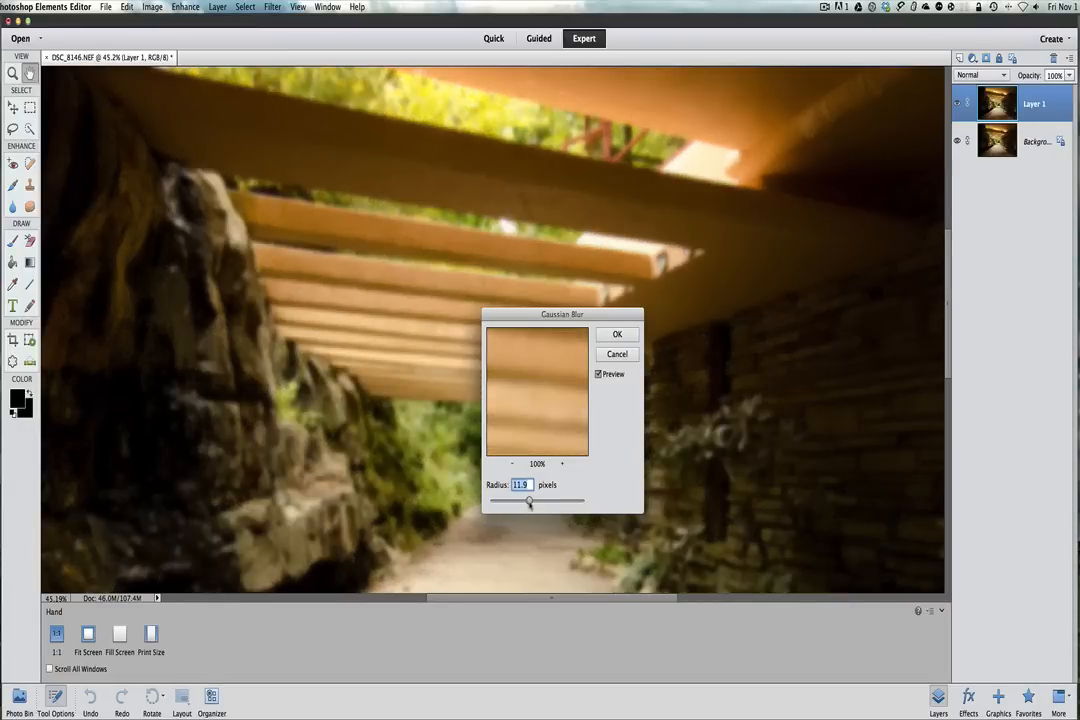
pyautogui.moveTo(528, 500); pyautogui.dragTo(500, 500)
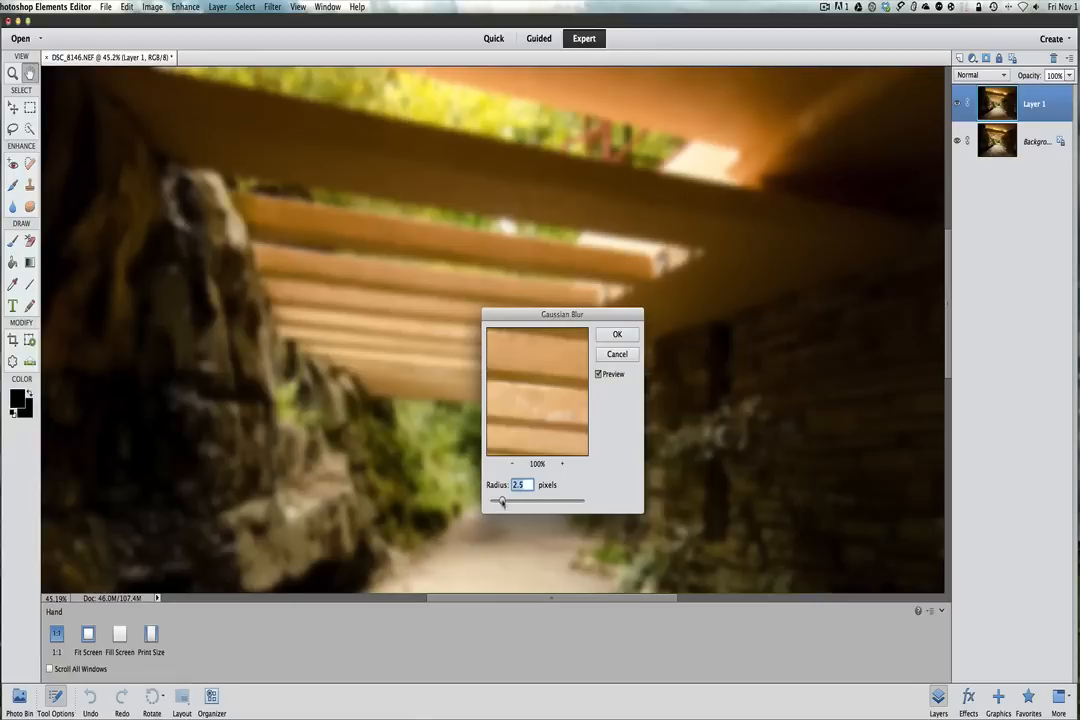
pyautogui.moveTo(500, 502); pyautogui.dragTo(496, 502)
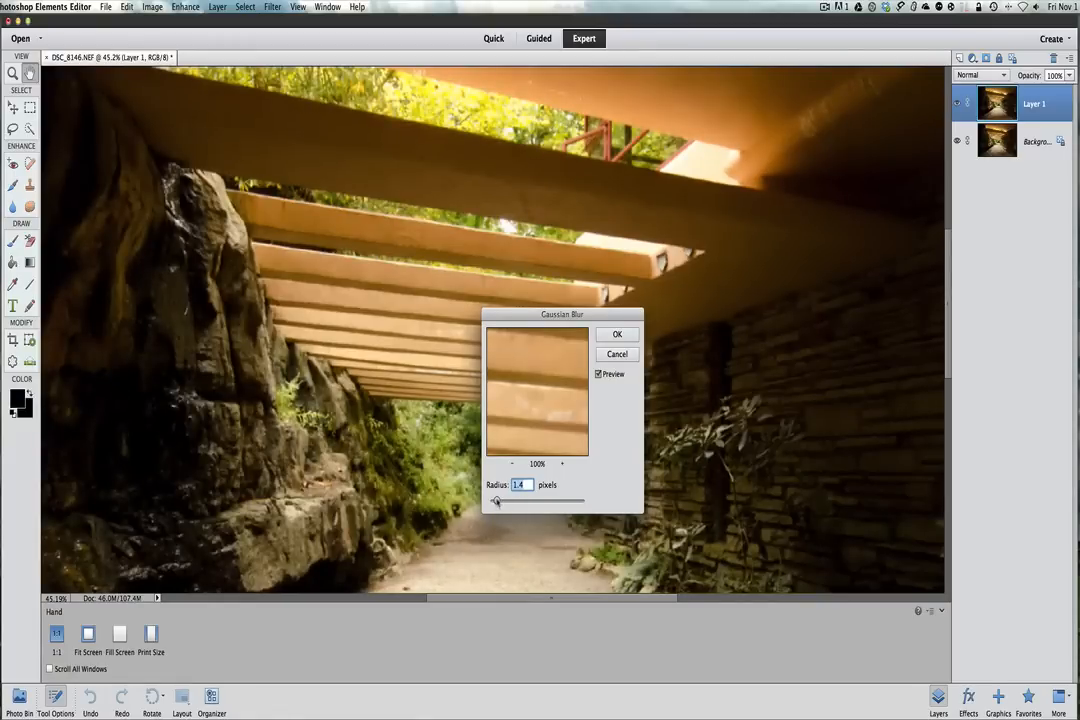
pyautogui.moveTo(490, 502); pyautogui.dragTo(498, 502)
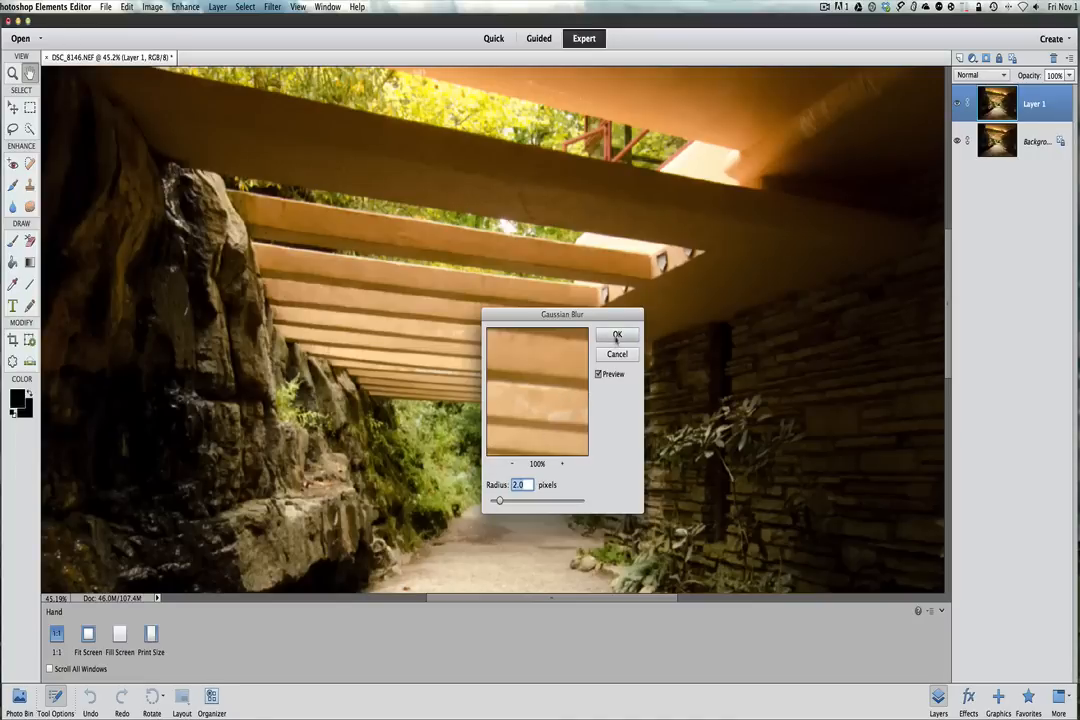
pyautogui.click(616, 336)
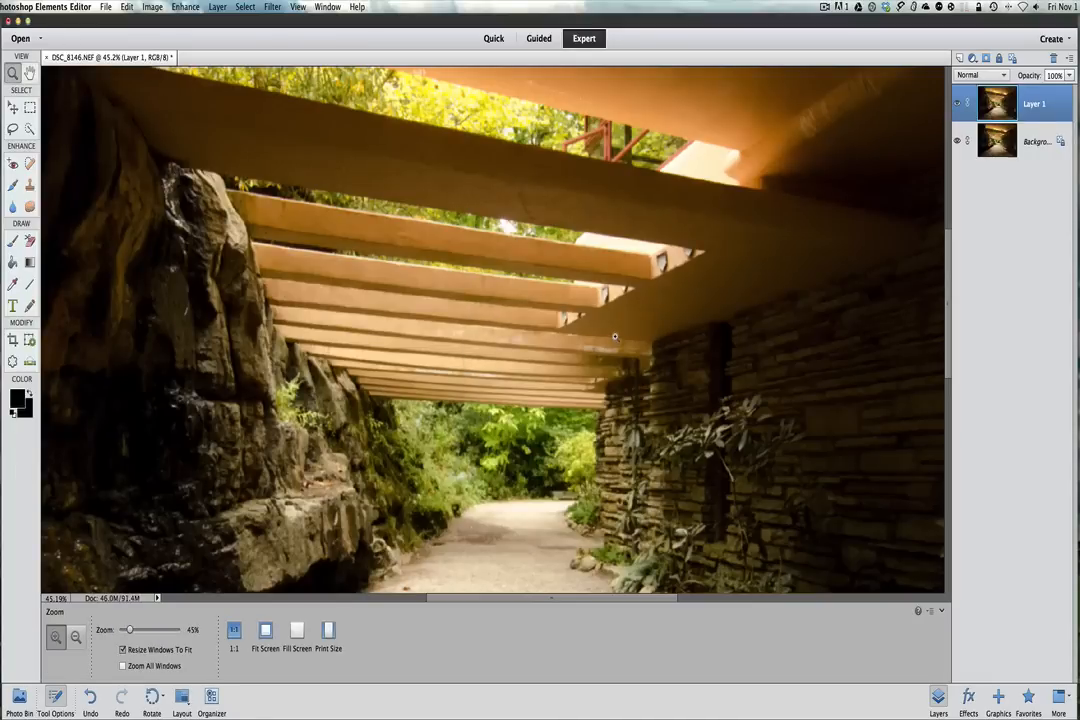
pyautogui.moveTo(512, 348)
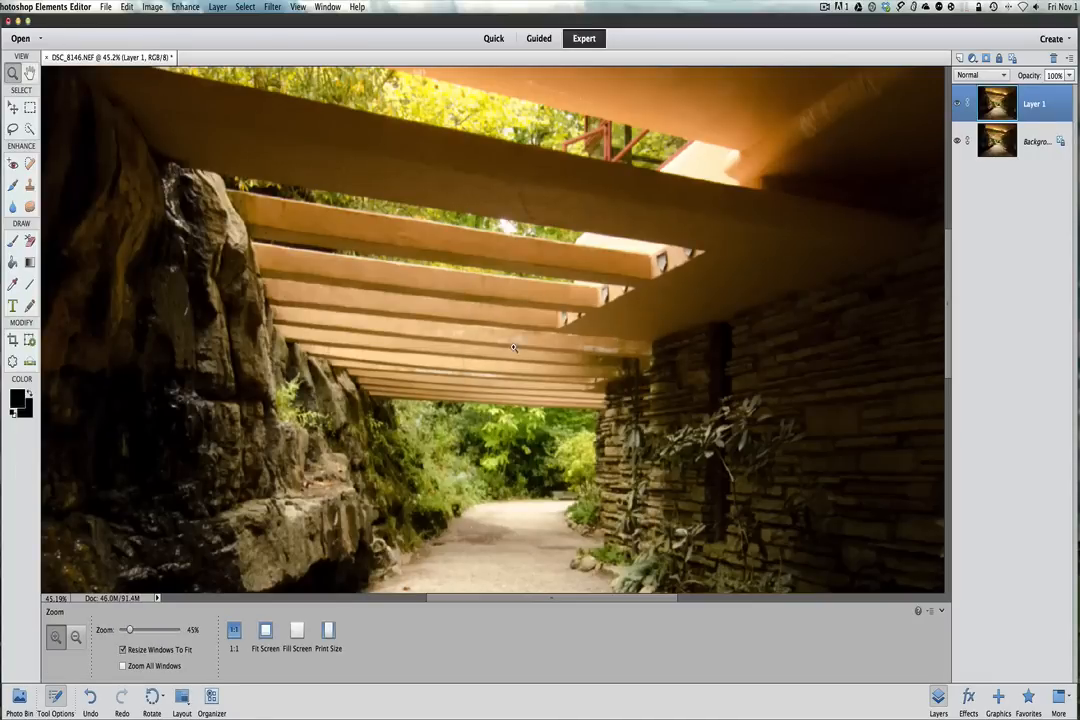